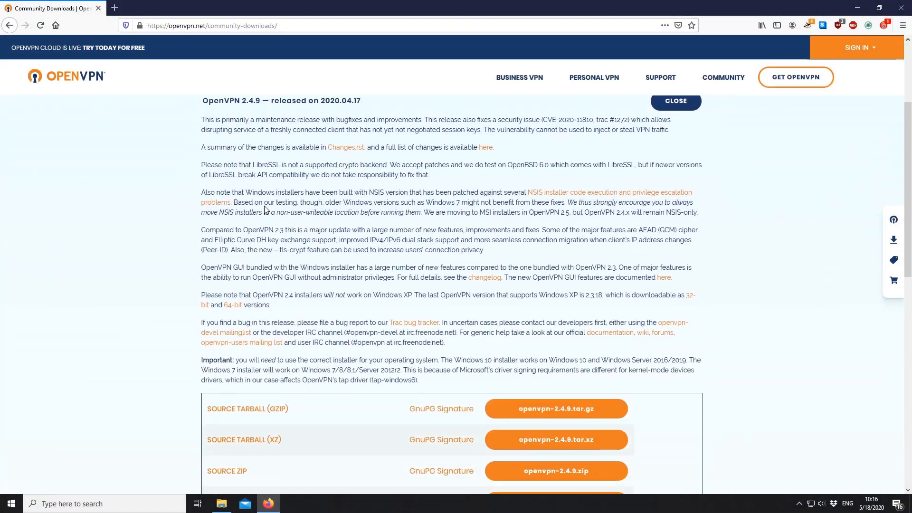
# Download and launch openvpn-install-2.4.9-I601-win10.exe, advancing the setup wizard past its first page.
pyautogui.scroll(-3)
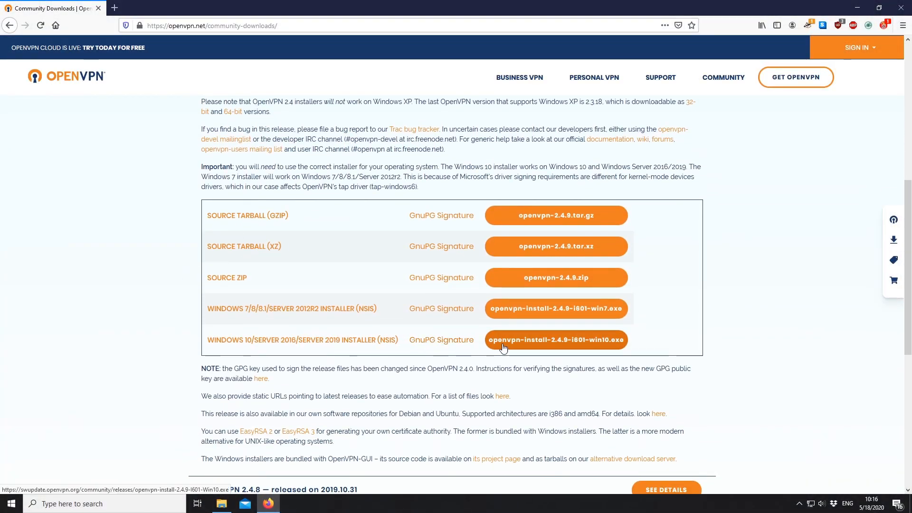
pyautogui.click(554, 339)
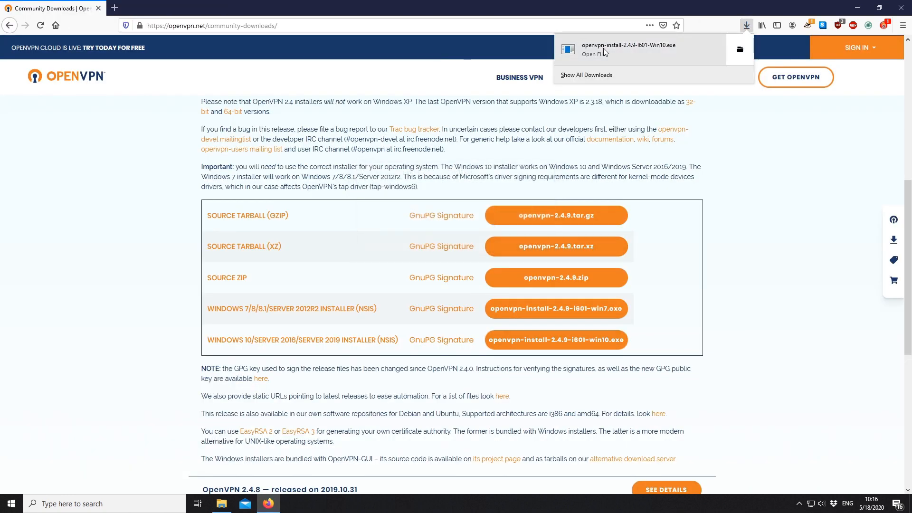
pyautogui.click(628, 49)
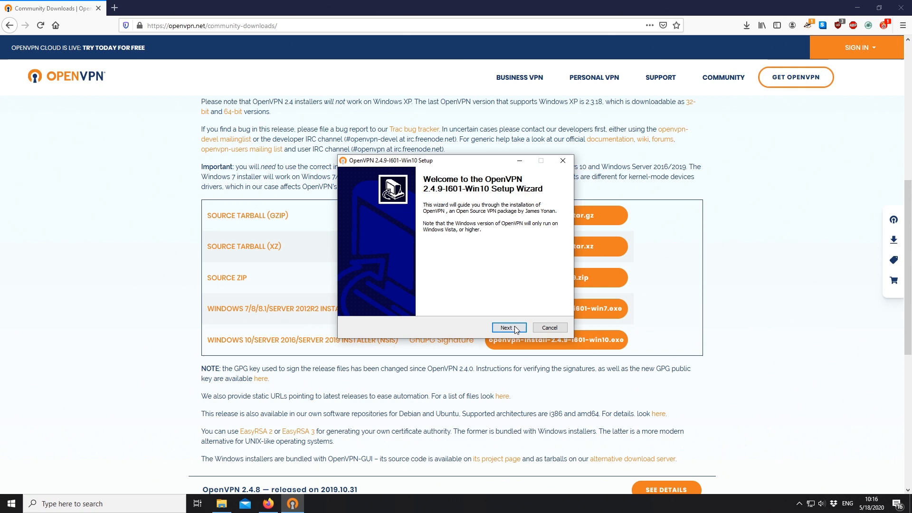
pyautogui.click(507, 328)
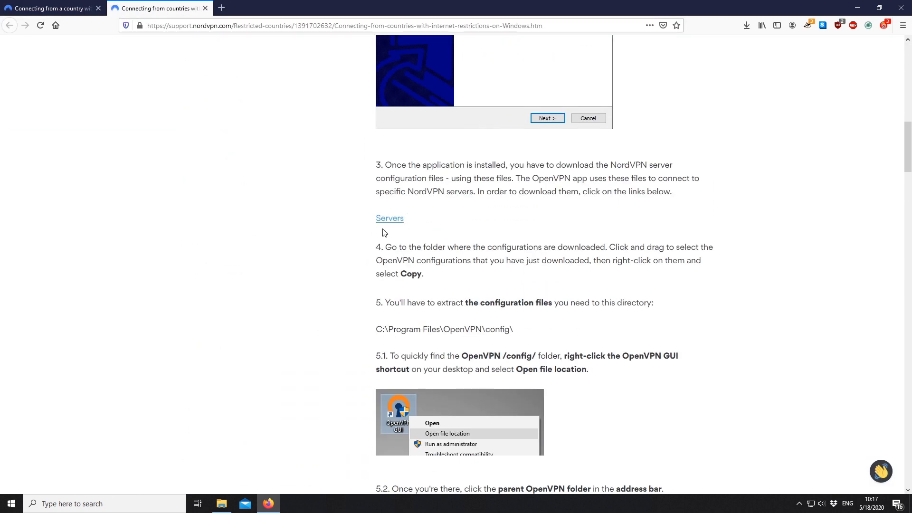
# Download all NordVPN .ovpn server files from WeTransfer and check the Firefox downloads panel.
pyautogui.click(389, 217)
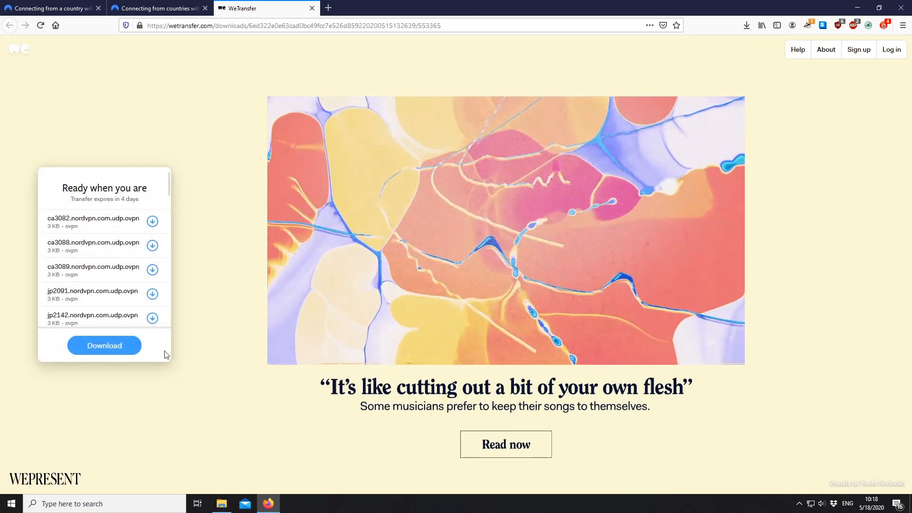
pyautogui.click(104, 345)
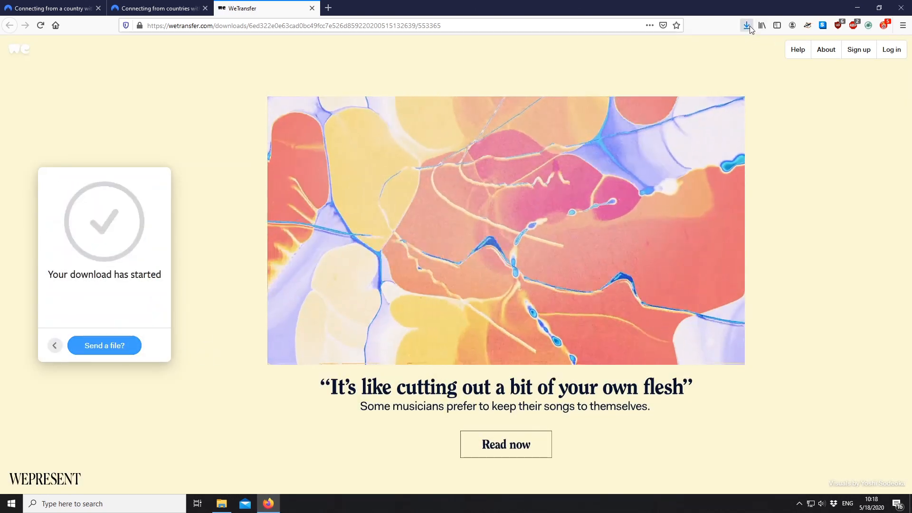
pyautogui.click(746, 25)
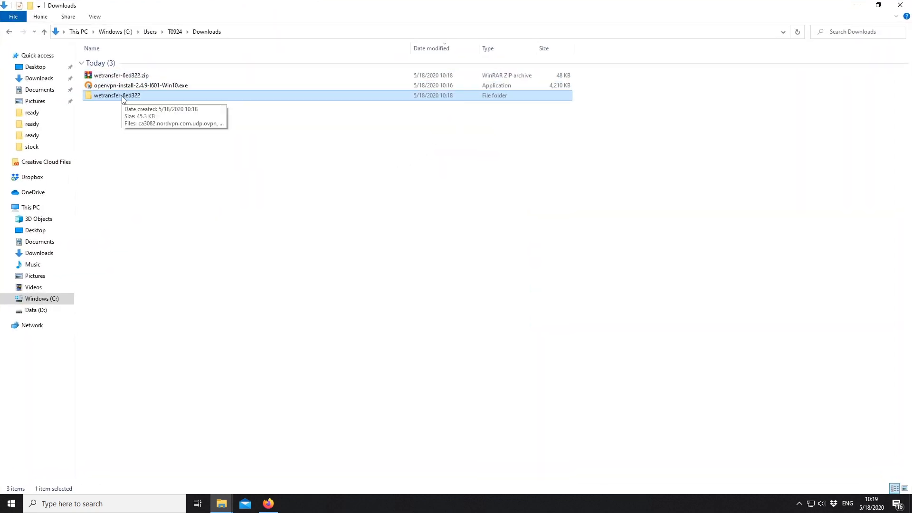
# Copy all 16 .ovpn files from the extracted wetransfer-6ed322 folder.
pyautogui.doubleClick(117, 95)
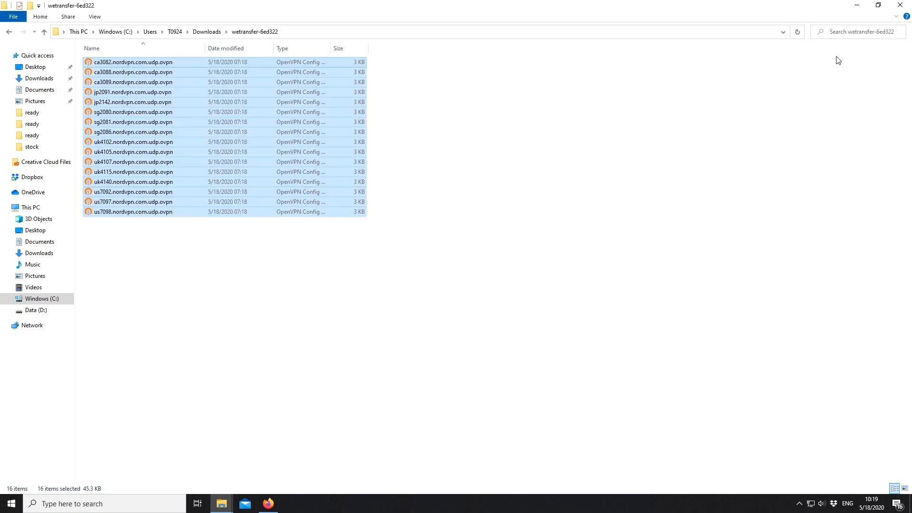
pyautogui.rightClick(15, 18)
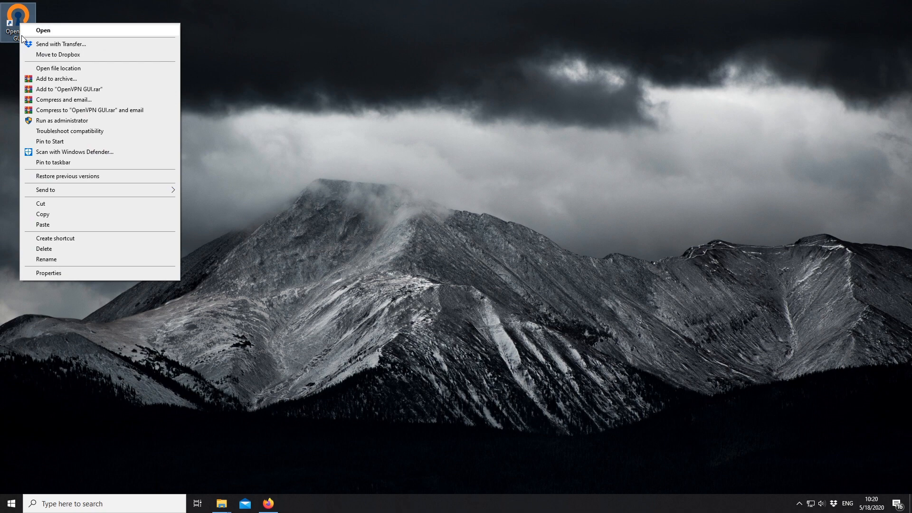
# Navigate from the OpenVPN GUI shortcut's location up to OpenVPN and into its config folder.
pyautogui.click(57, 67)
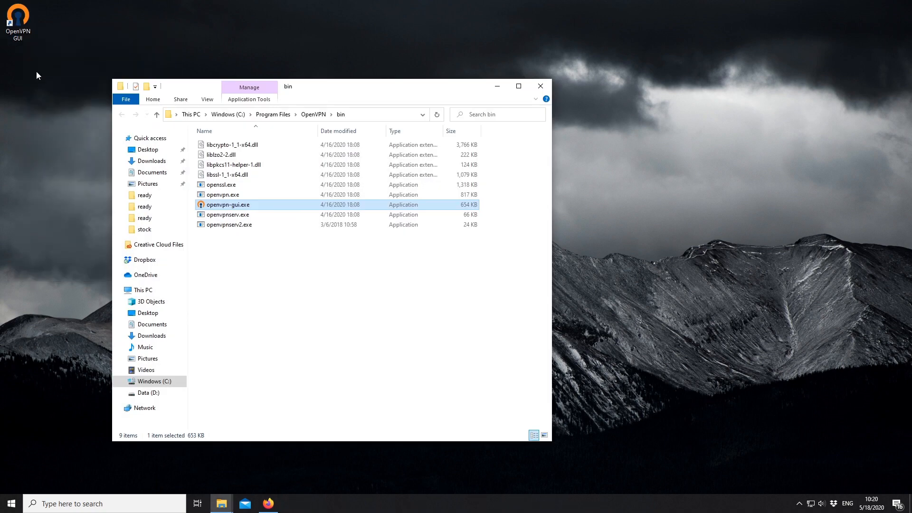
pyautogui.click(224, 194)
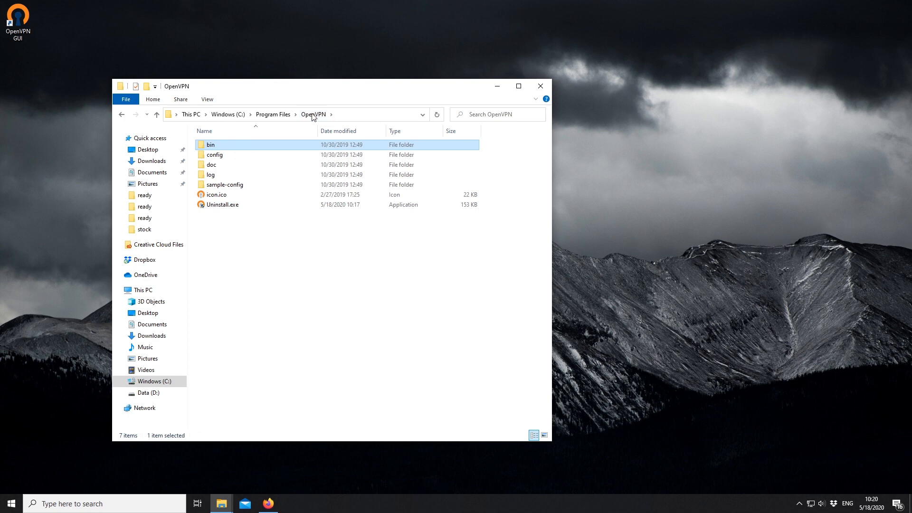
pyautogui.click(214, 155)
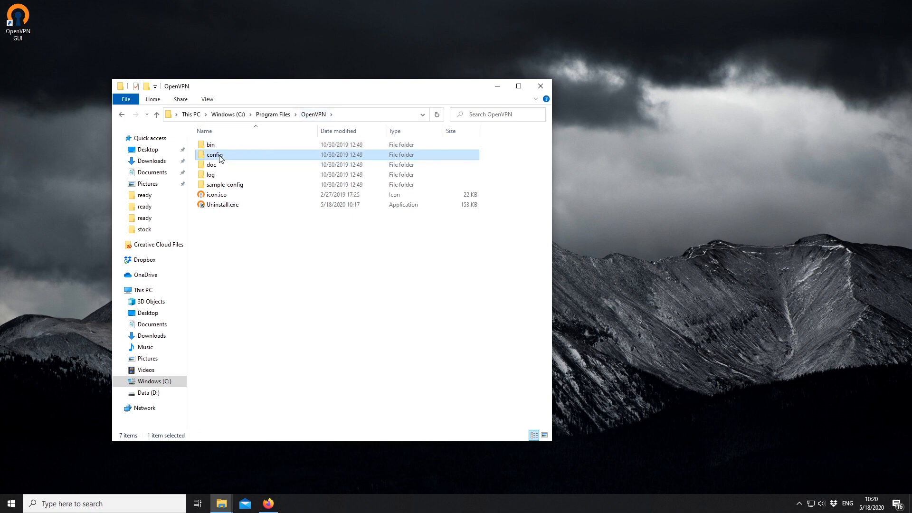
pyautogui.doubleClick(214, 155)
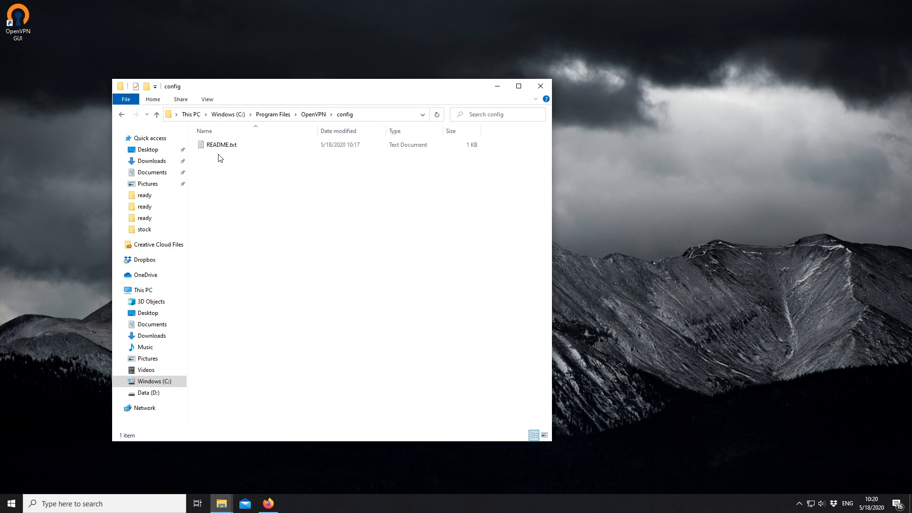
# Paste the 16 .ovpn files into config, granting administrator permission for all items.
pyautogui.rightClick(239, 212)
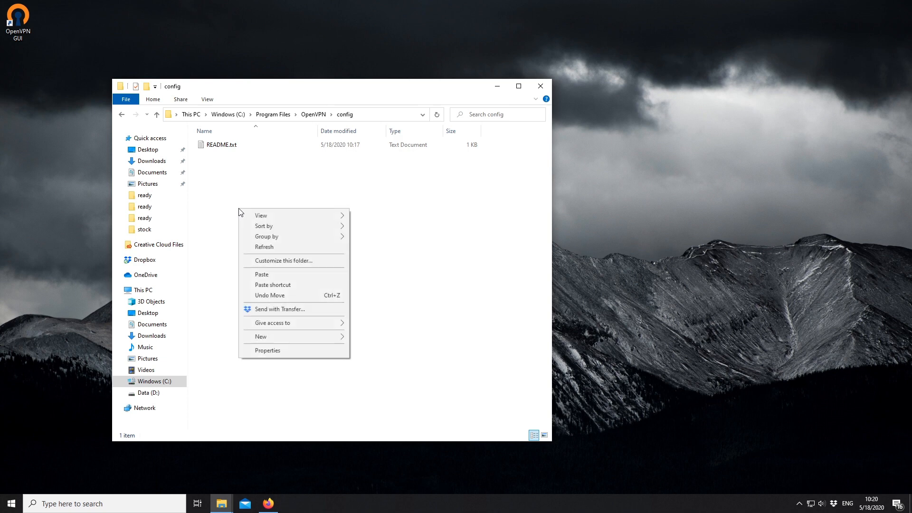
pyautogui.moveTo(257, 272)
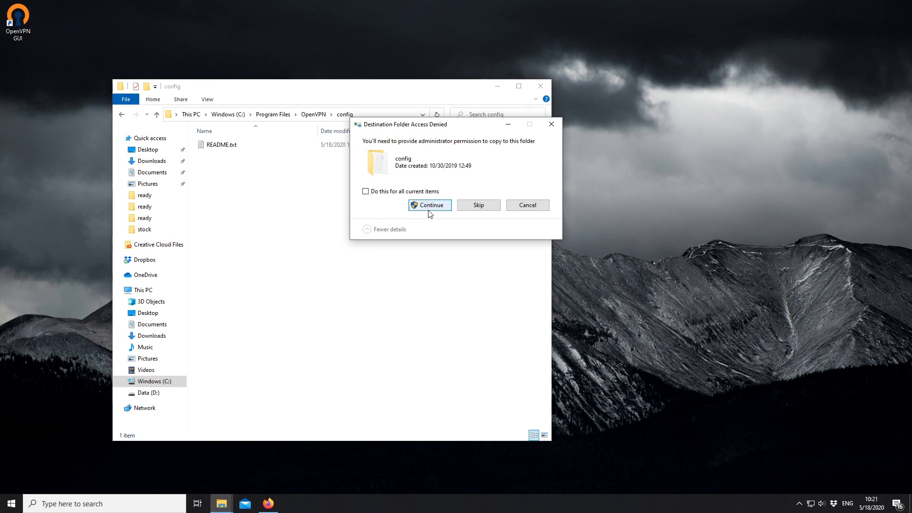
pyautogui.click(429, 205)
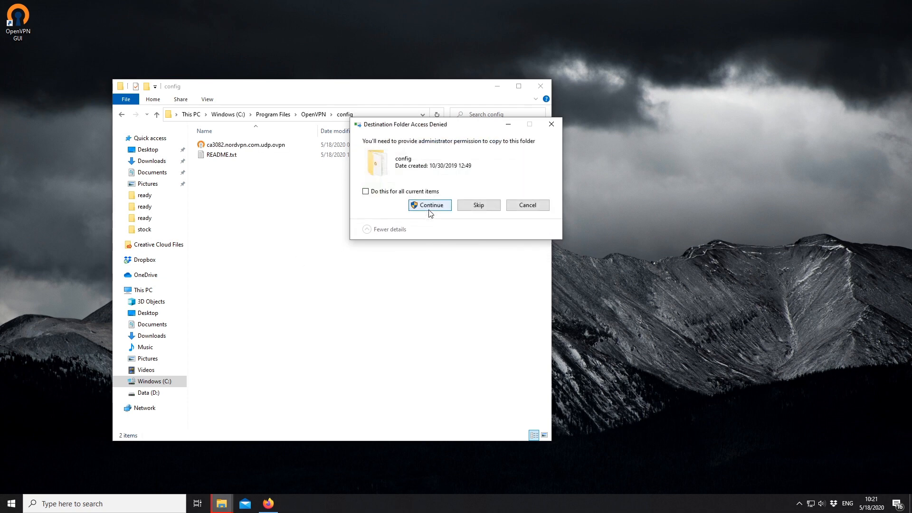
pyautogui.click(366, 191)
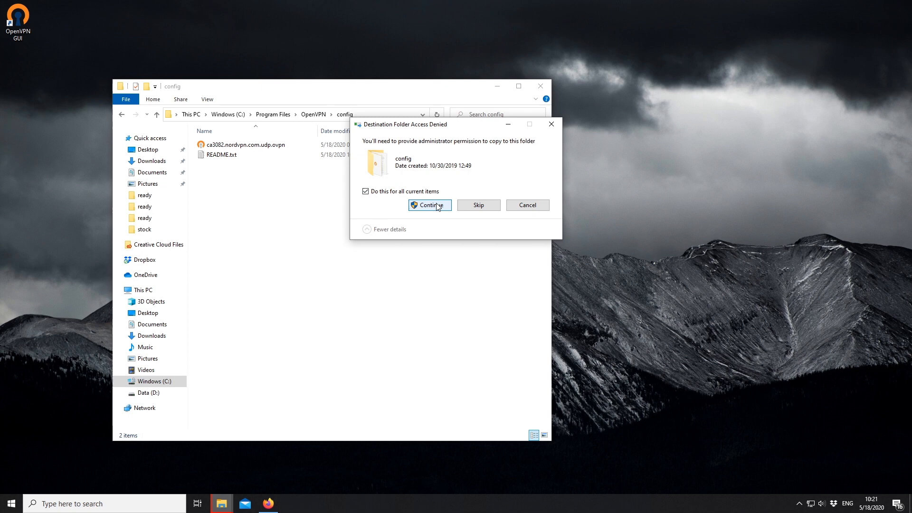
pyautogui.click(429, 206)
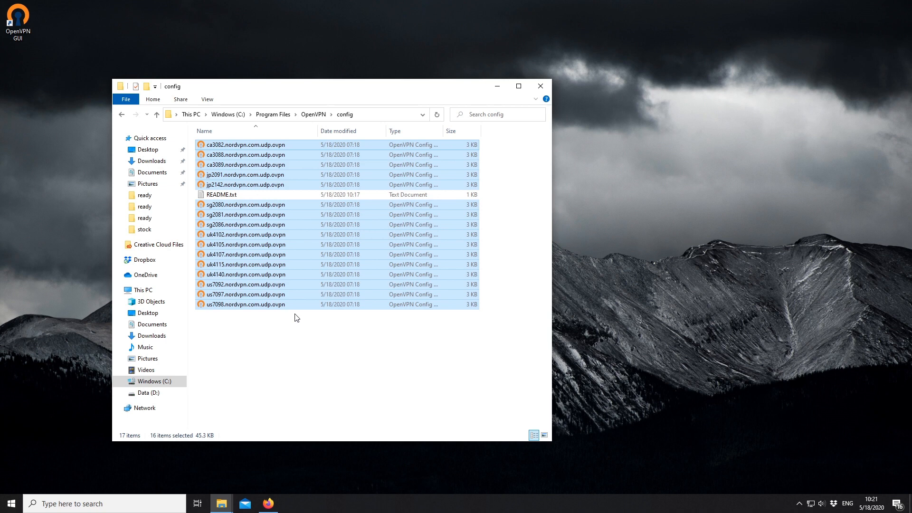
# Launch OpenVPN GUI from its desktop shortcut and reveal the hidden tray icons.
pyautogui.click(18, 20)
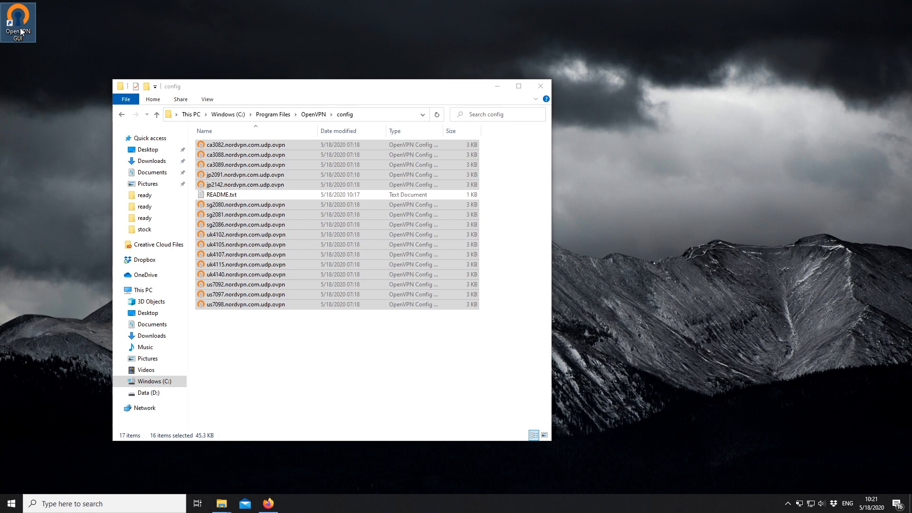
pyautogui.moveTo(779, 443)
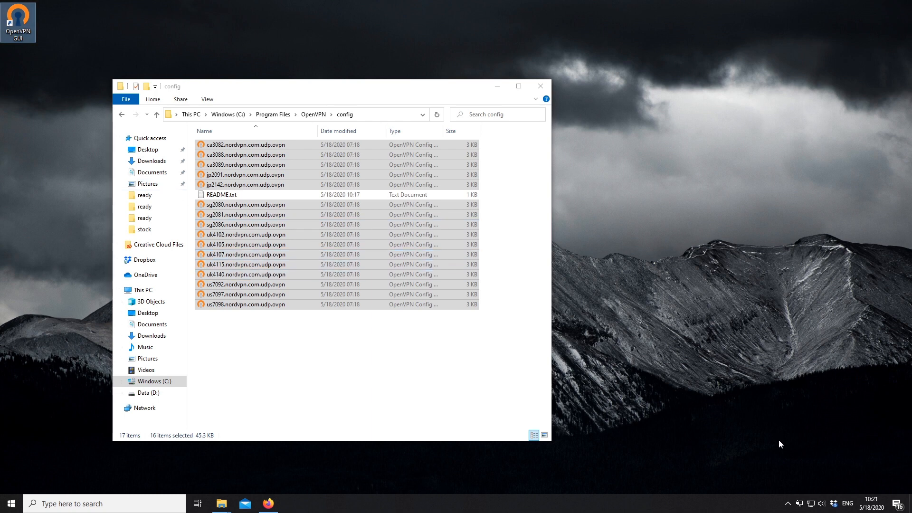
pyautogui.moveTo(805, 504)
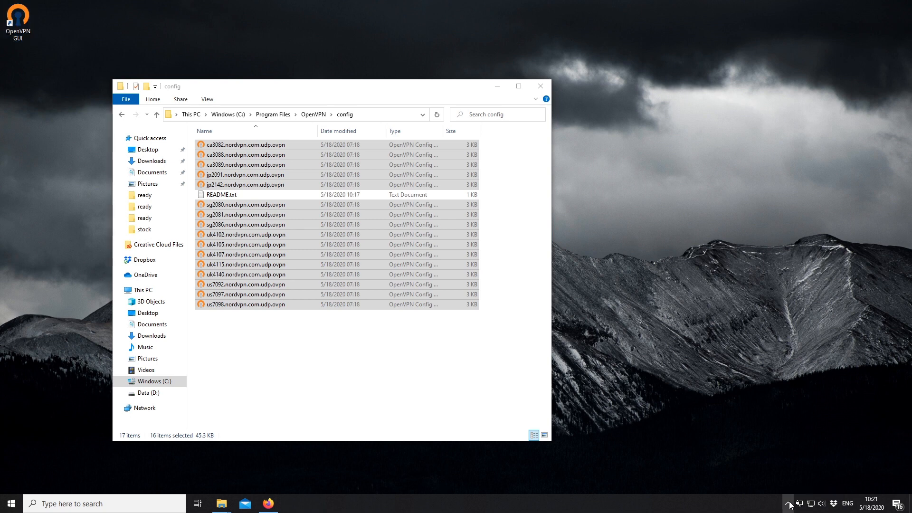
pyautogui.click(788, 503)
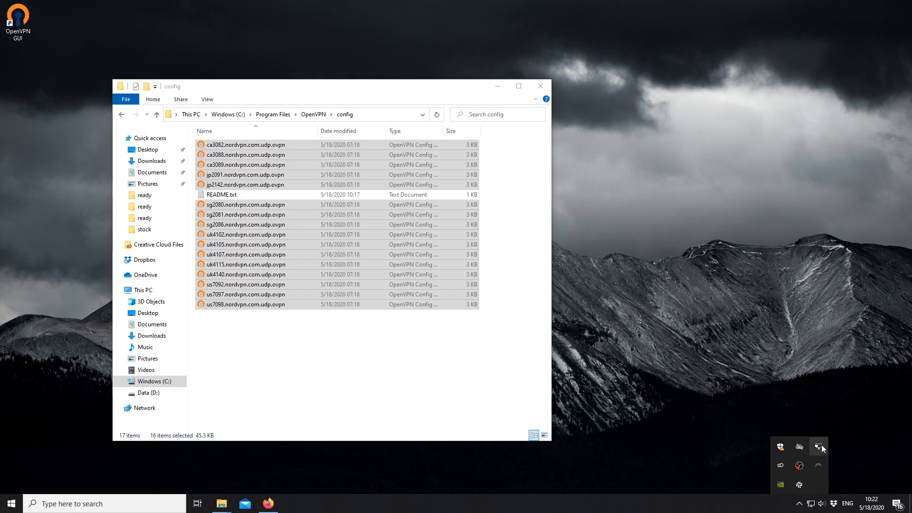
# Connect to ca3088.nordvpn.com.udp from the tray icon and submit the NordVPN username and password.
pyautogui.click(821, 448)
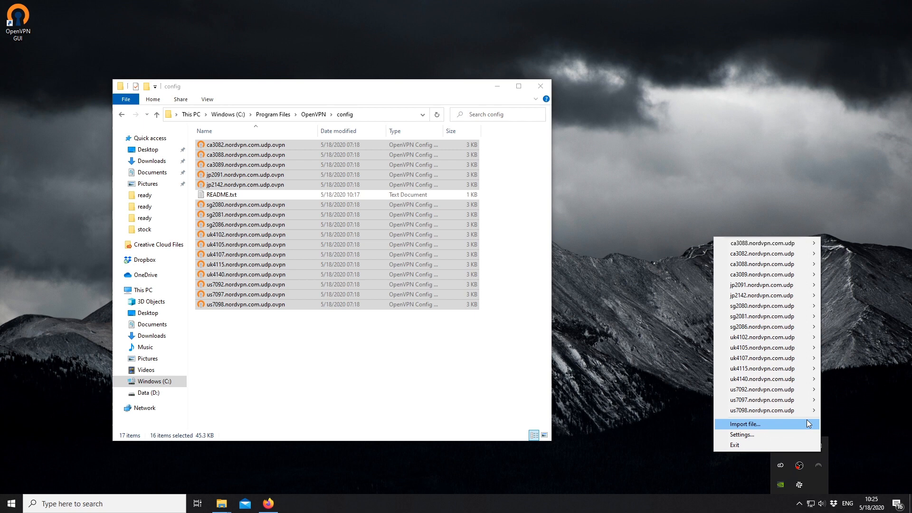
pyautogui.moveTo(761, 274)
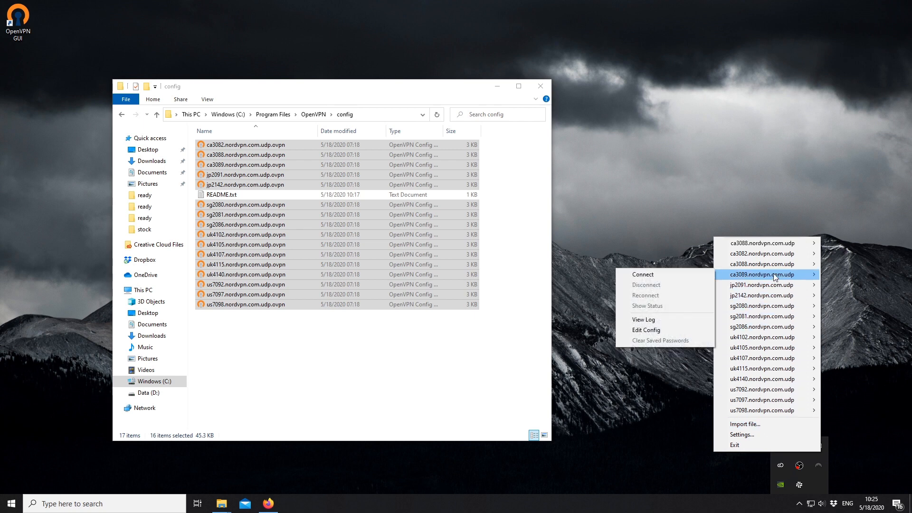
pyautogui.moveTo(767, 264)
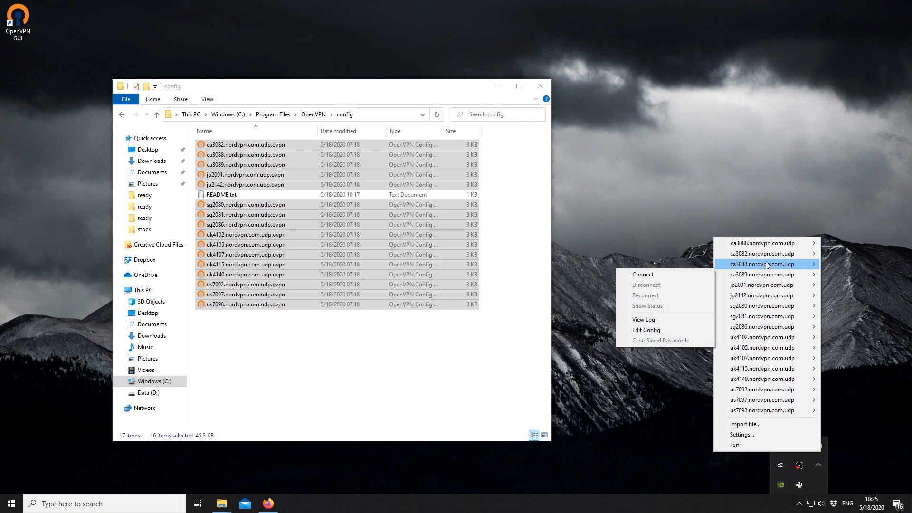
pyautogui.click(642, 274)
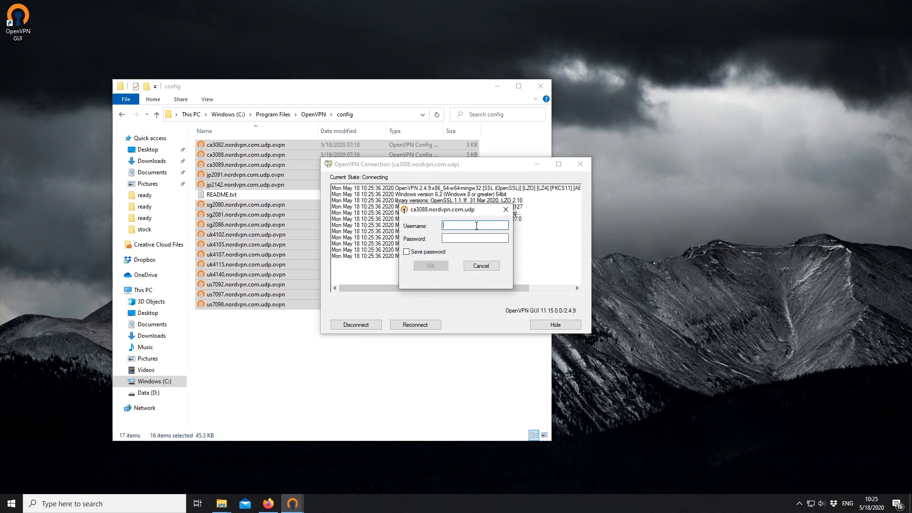
pyautogui.write('NordVPN Username')
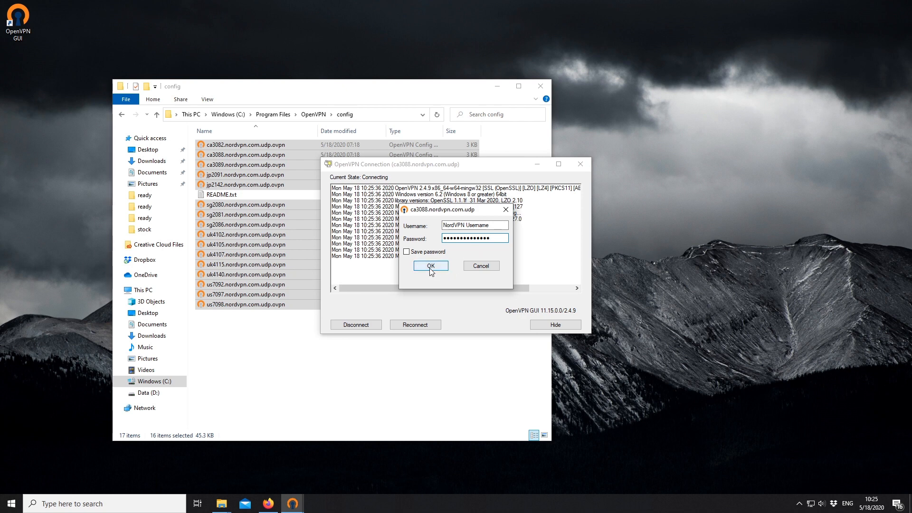
pyautogui.click(429, 265)
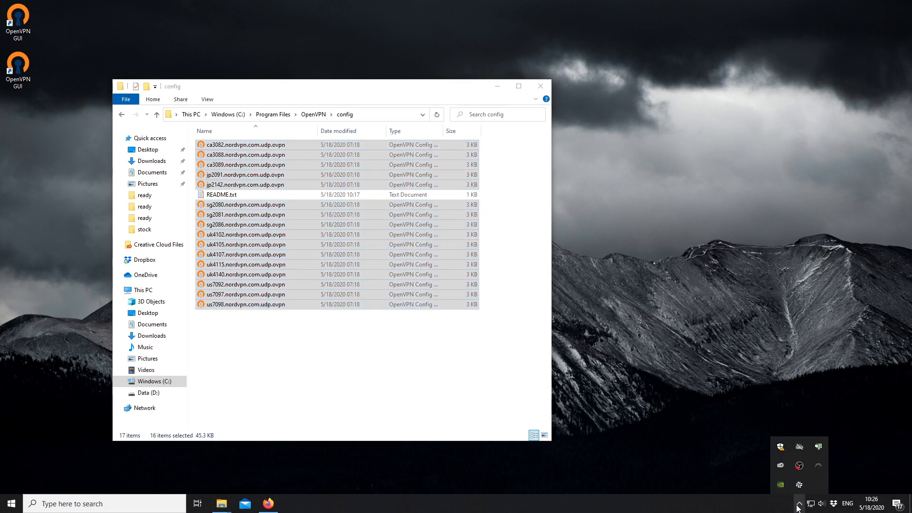
pyautogui.moveTo(819, 447)
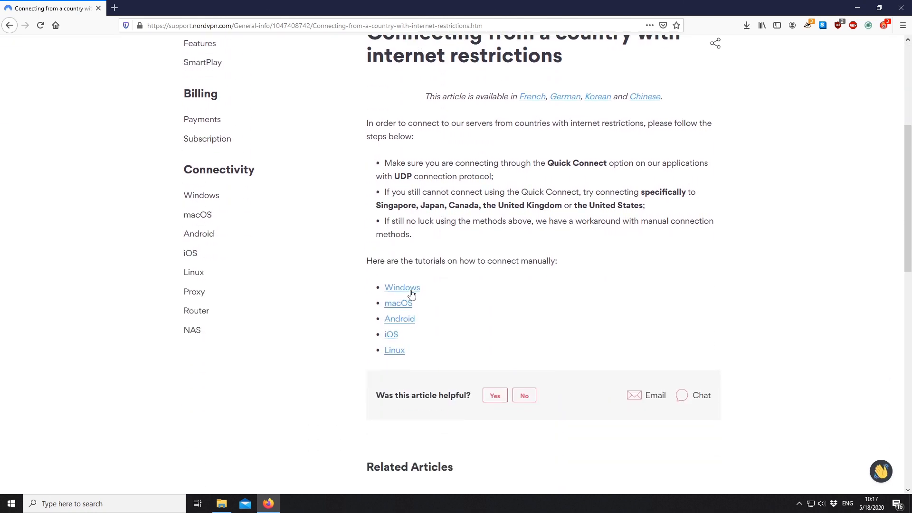
# Open NordVPN's Windows manual-connection tutorial and accept WeTransfer's terms to reach the zip.
pyautogui.click(401, 287)
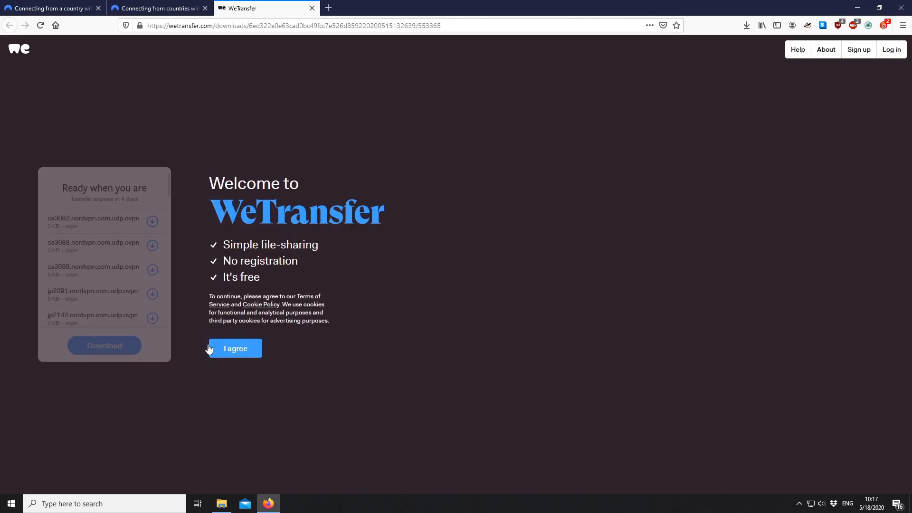
pyautogui.click(233, 347)
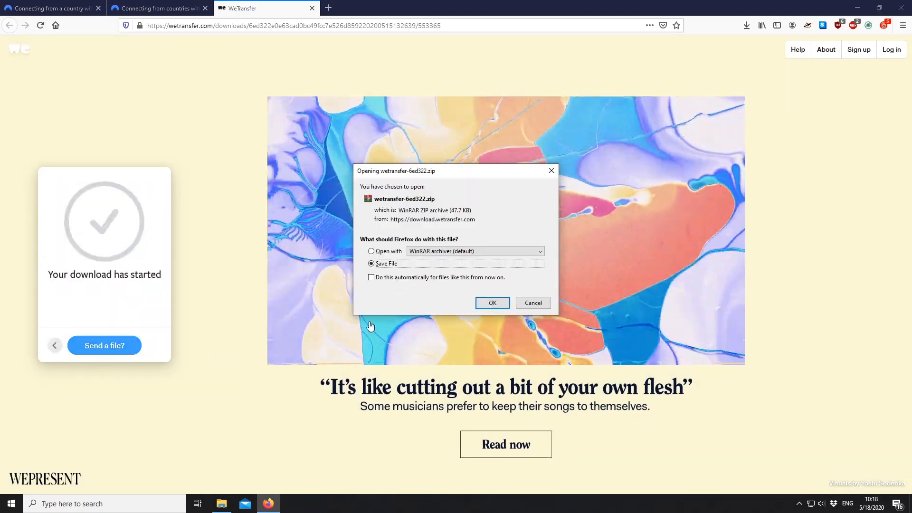